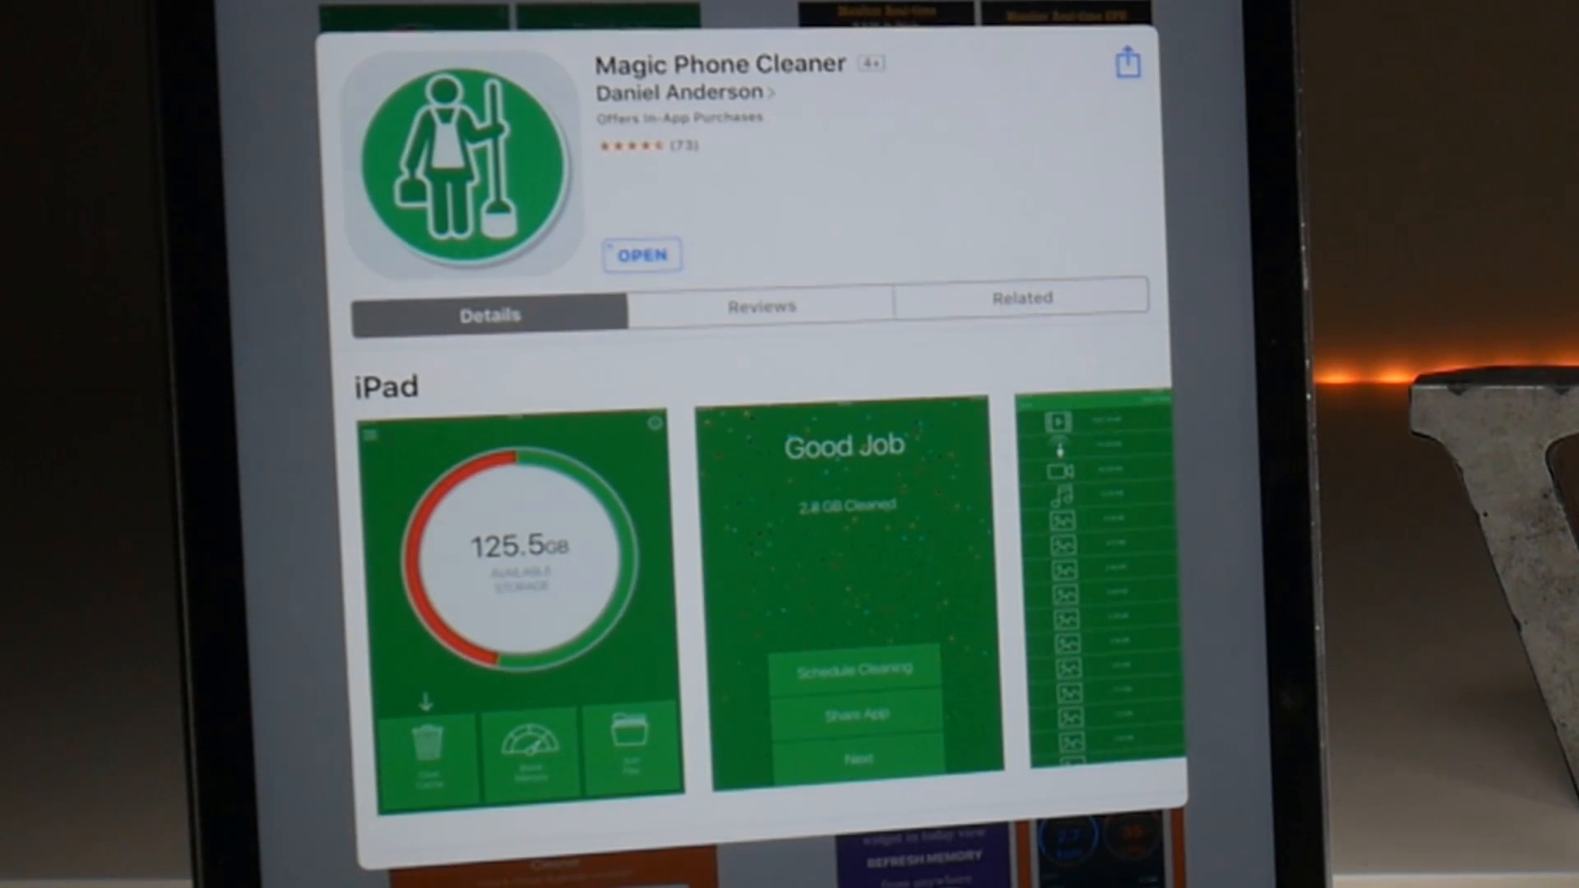
# - Launch Magic Phone Cleaner from its App Store listing to reach the 2.4 GB storage overview
pyautogui.click(642, 255)
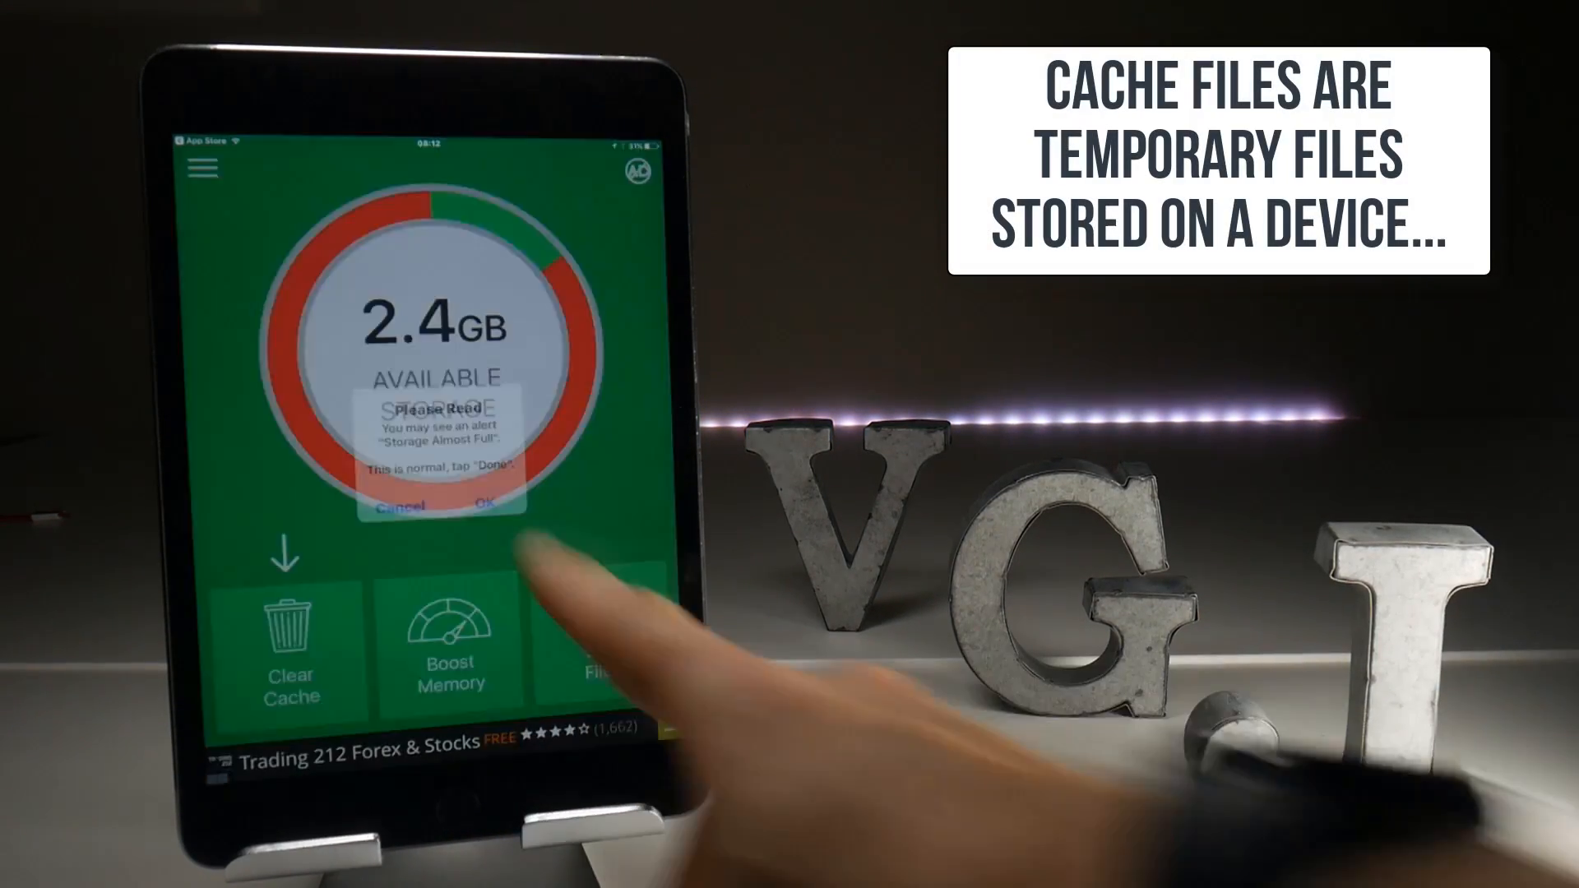
# - Acknowledge the Please Read storage alert so cache cleaning runs and returns to the 2.4GB overview
pyautogui.click(482, 505)
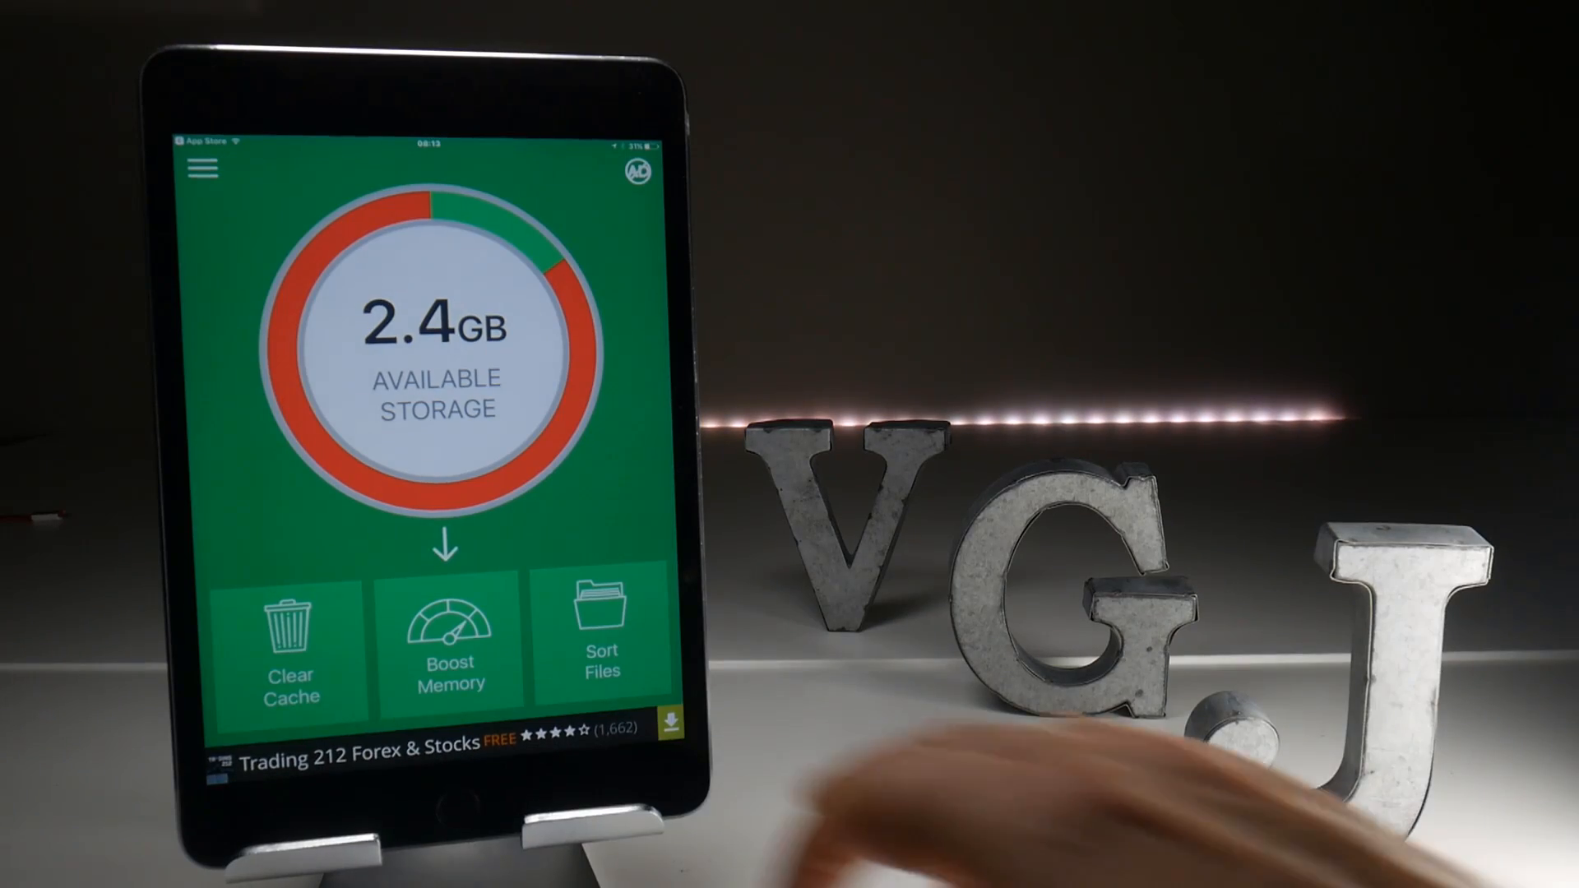
# - Run Boost Memory from 4% free until the Good Job screen reports memory boosted 679%
pyautogui.click(449, 645)
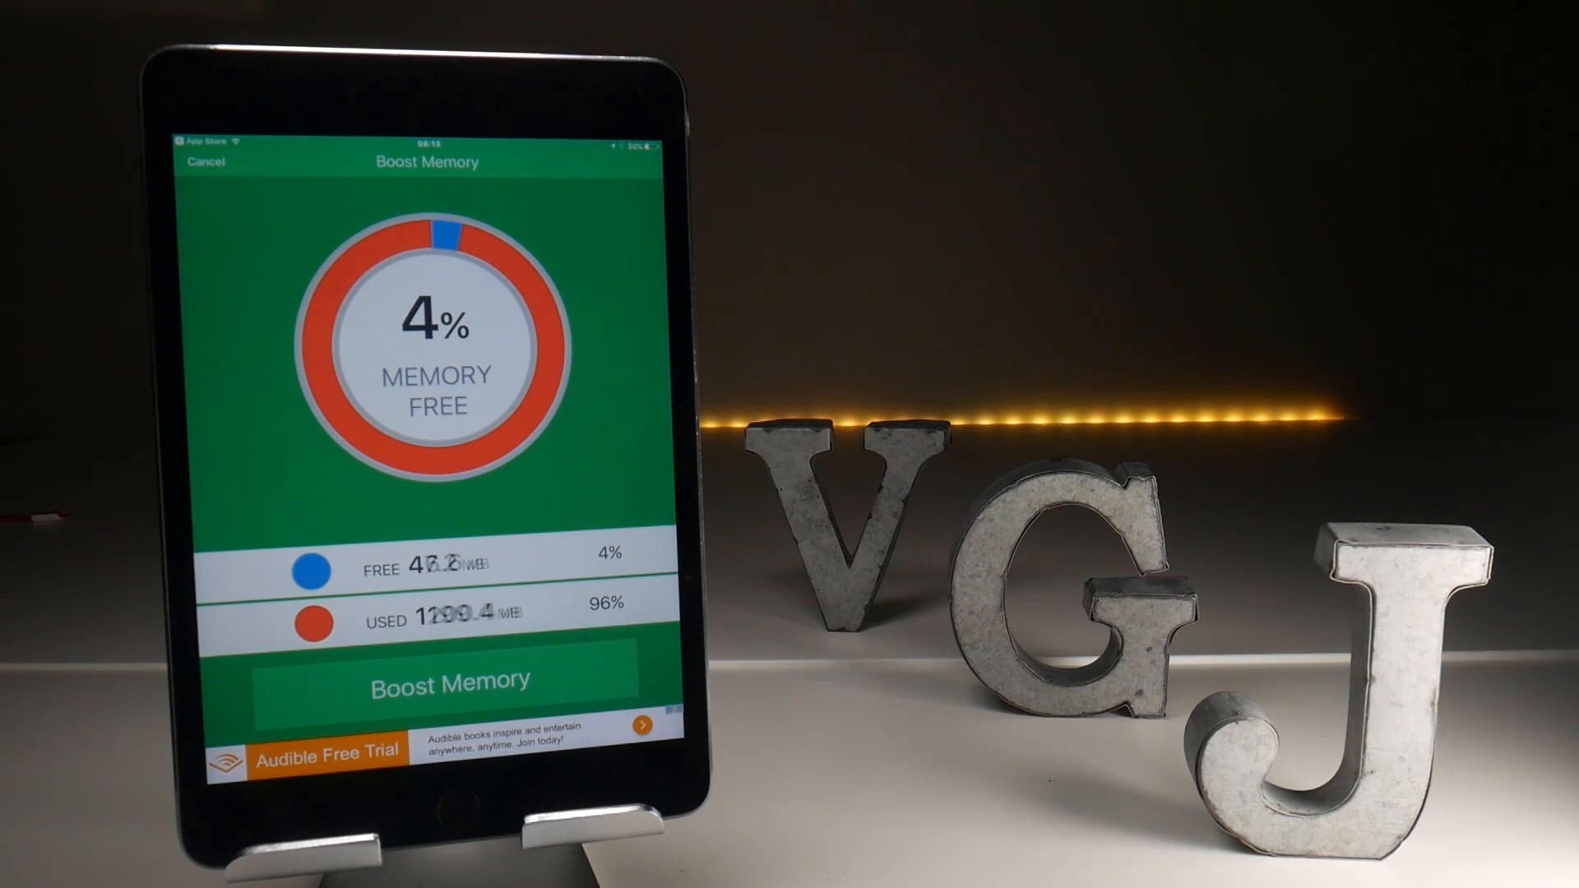
pyautogui.click(447, 684)
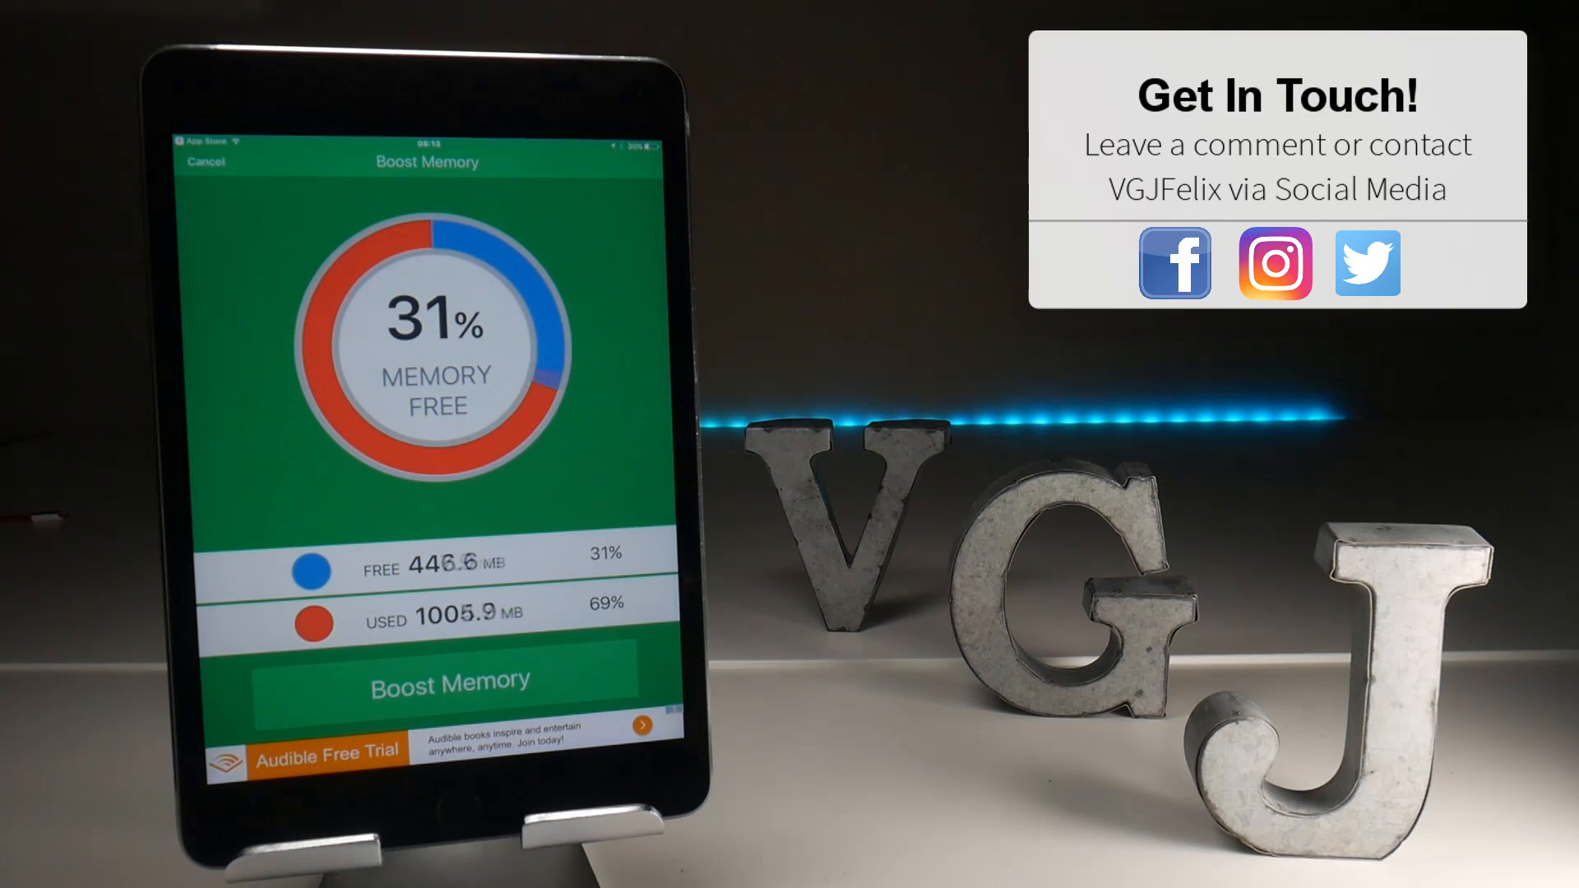
pyautogui.click(449, 680)
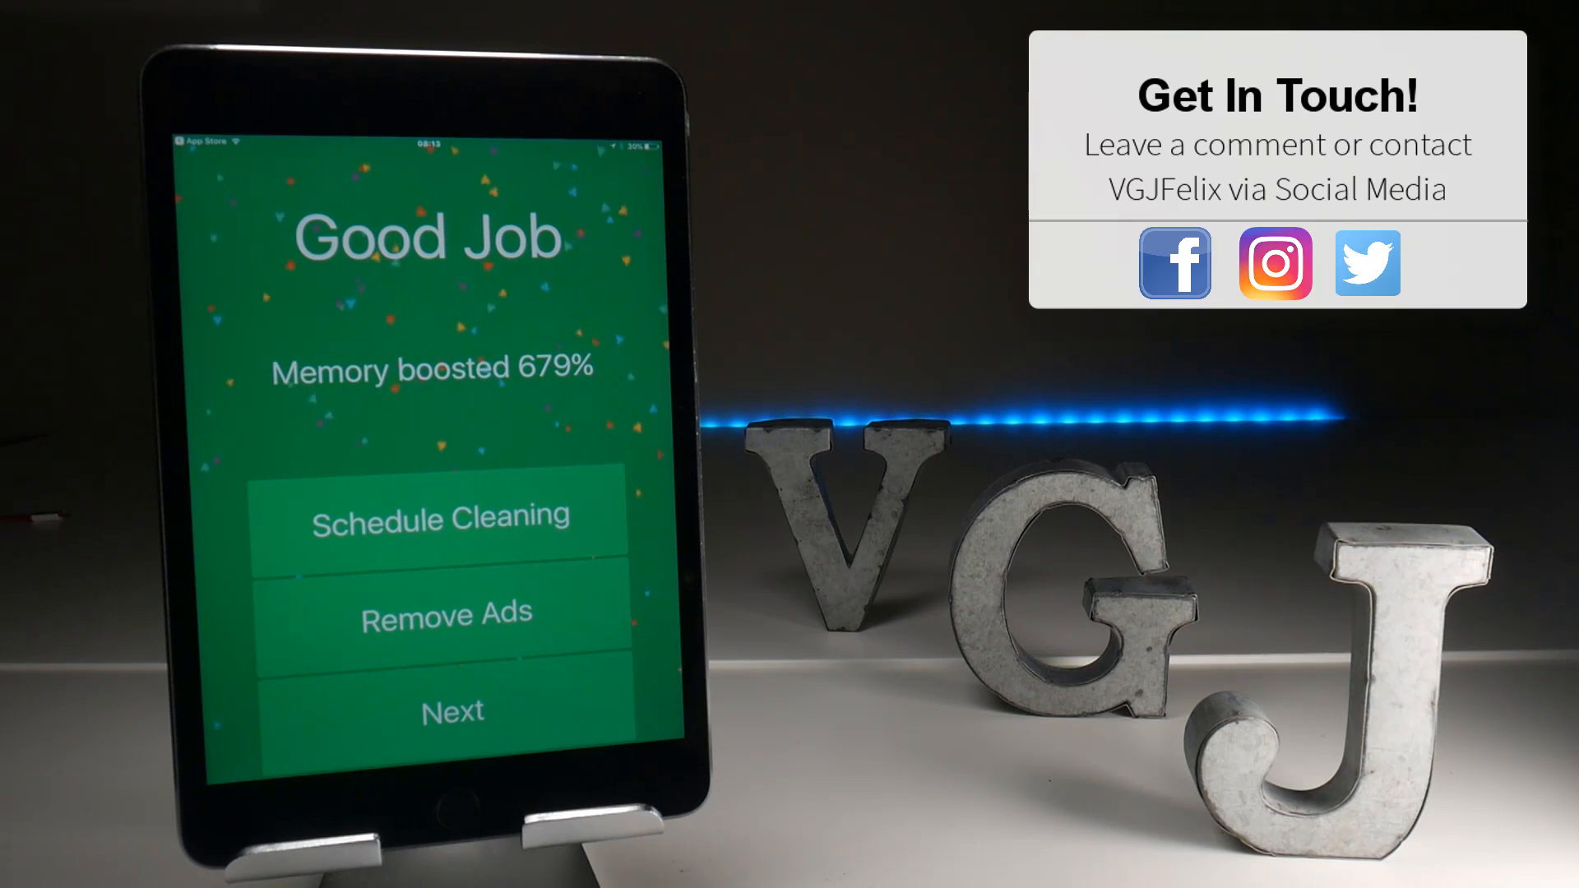